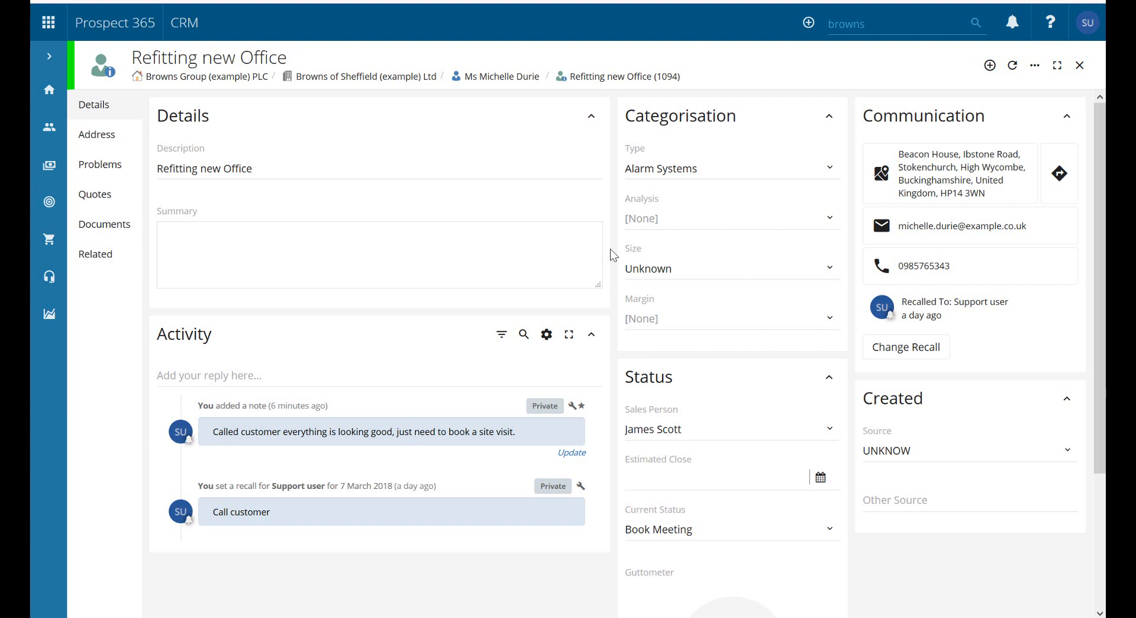
{"action": "mouse_move", "coordinate": [599, 77]}
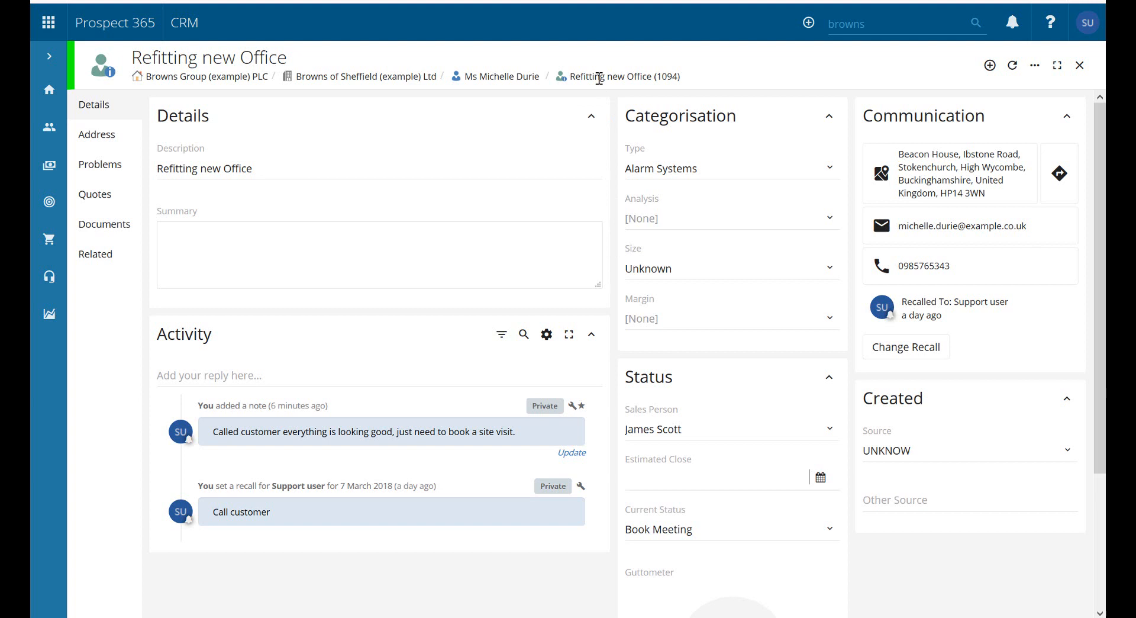
{"action": "mouse_move", "coordinate": [505, 76]}
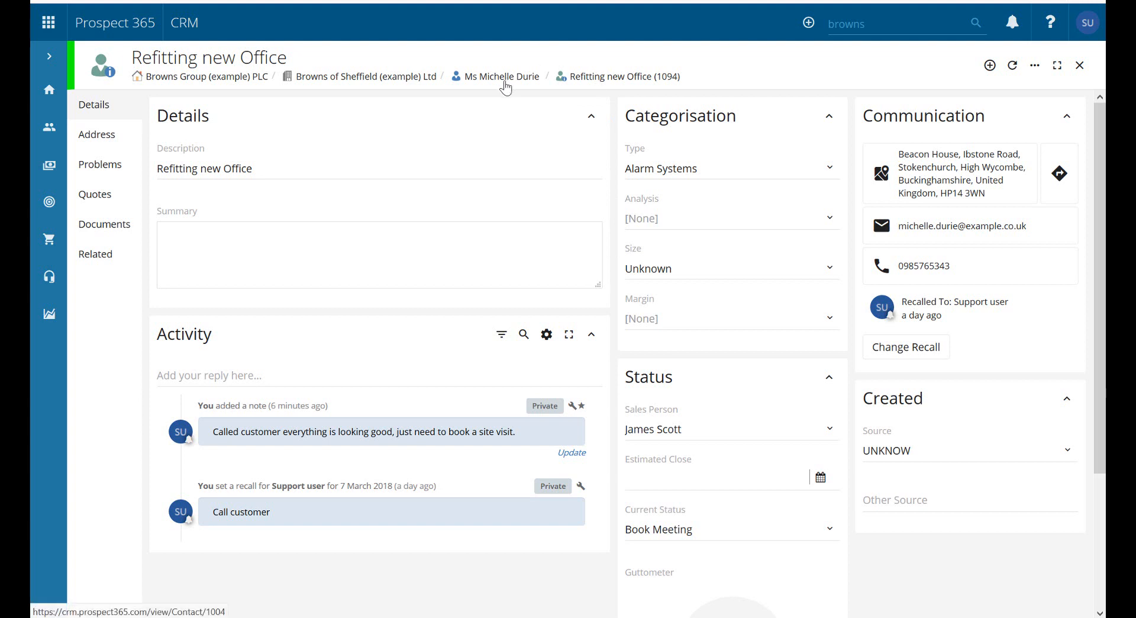
{"action": "mouse_move", "coordinate": [327, 123]}
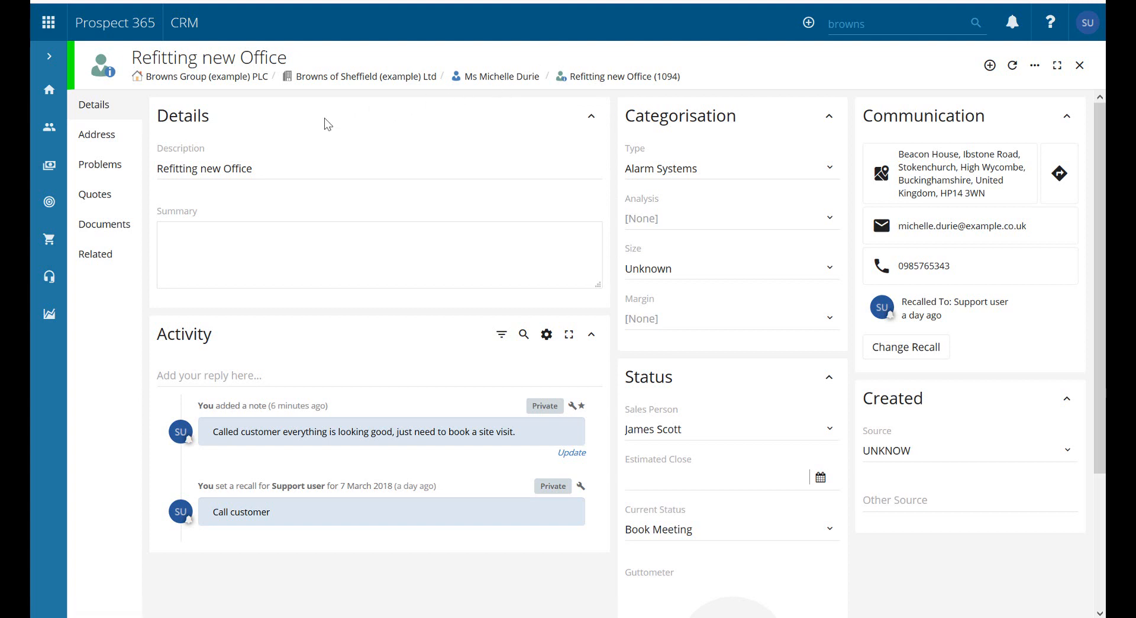
Show the Refitting new Office lead's empty Documents list and dismiss the file browser
{"action": "left_click", "coordinate": [104, 224]}
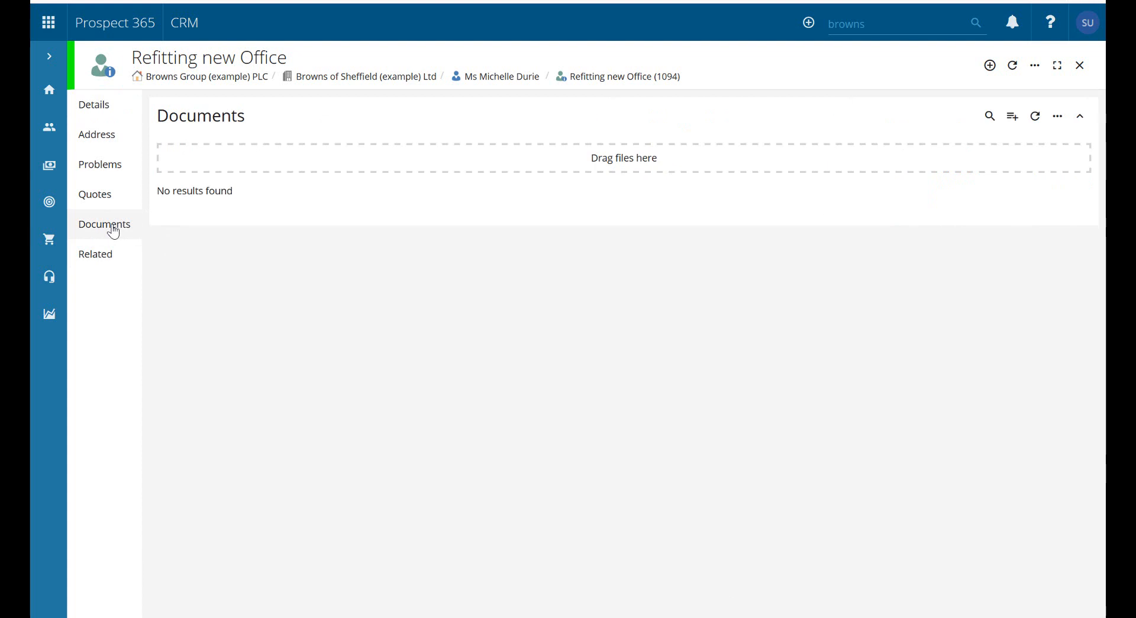
{"action": "mouse_move", "coordinate": [658, 161]}
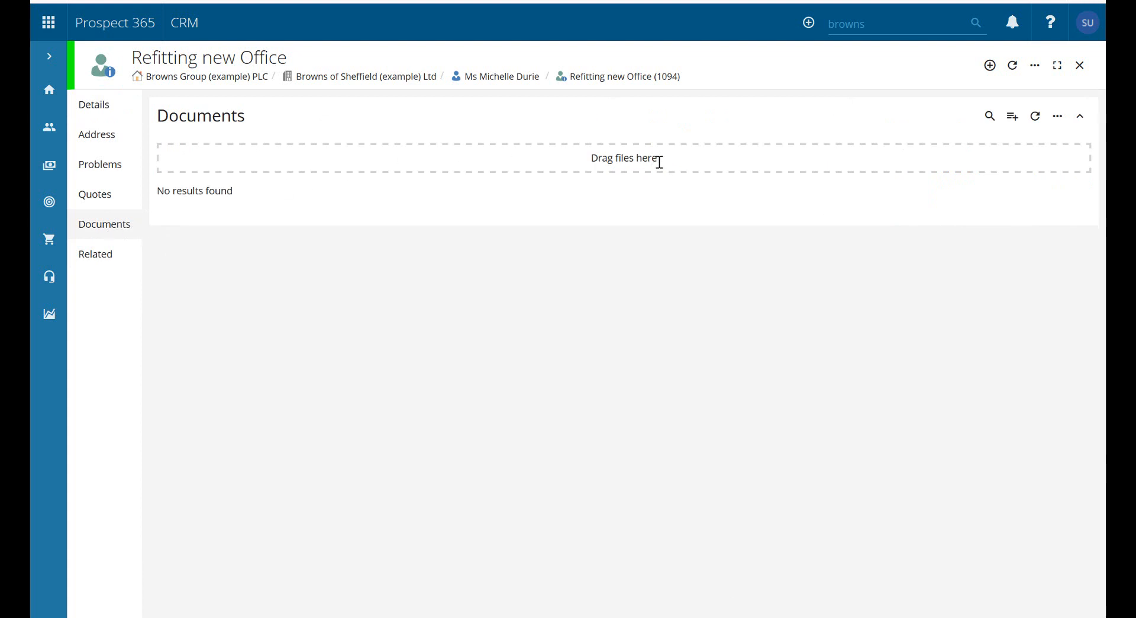
{"action": "mouse_move", "coordinate": [129, 607]}
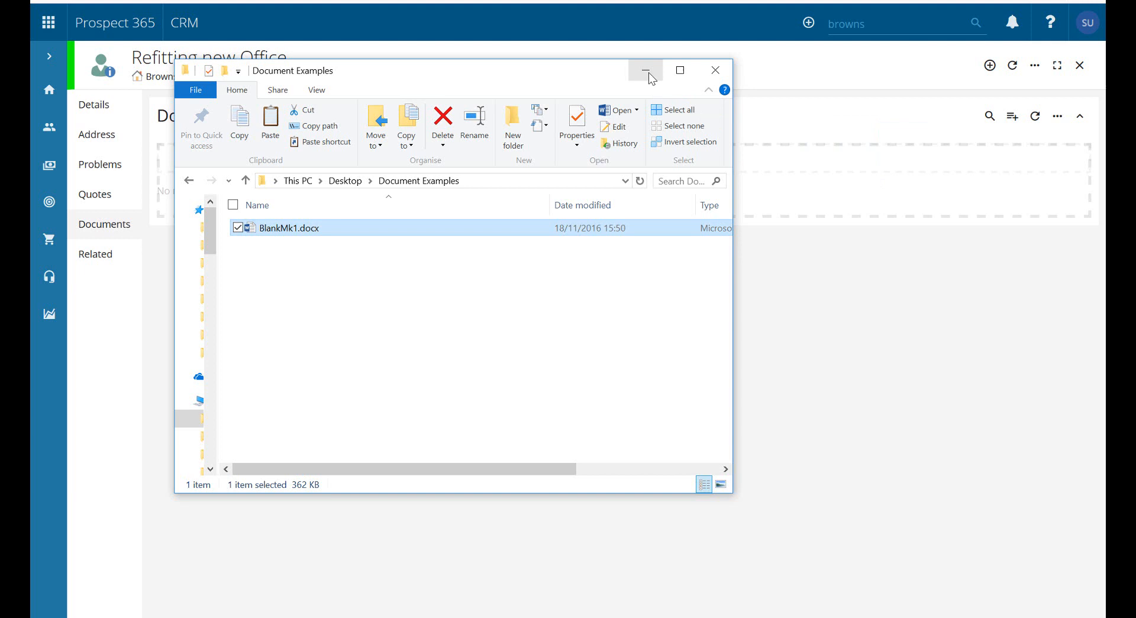
{"action": "left_click", "coordinate": [646, 70]}
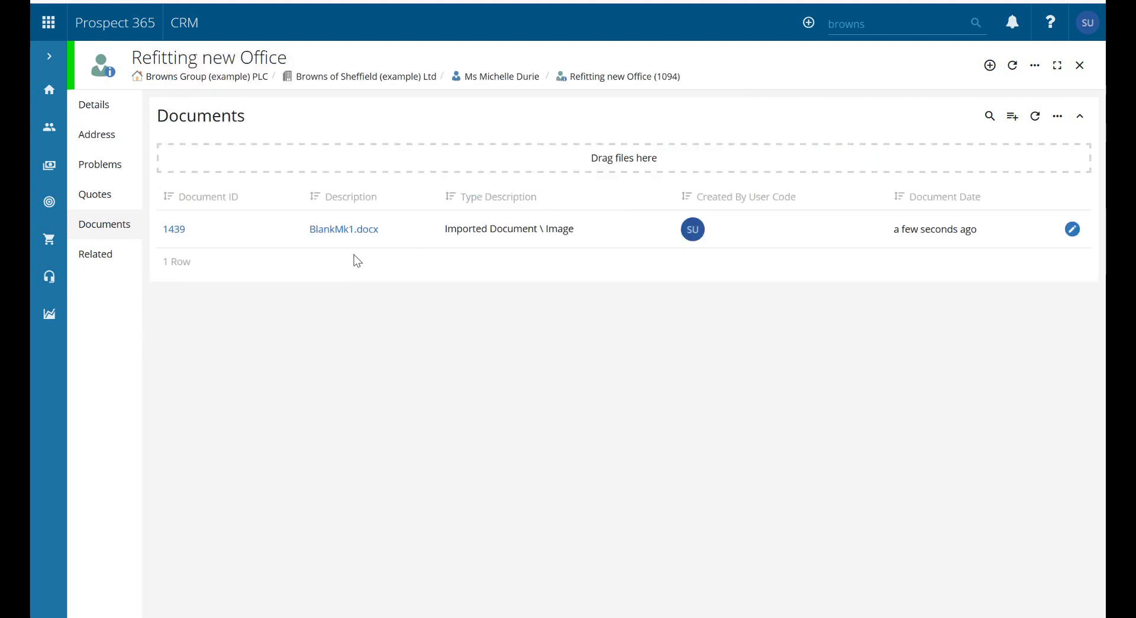
{"action": "mouse_move", "coordinate": [443, 303]}
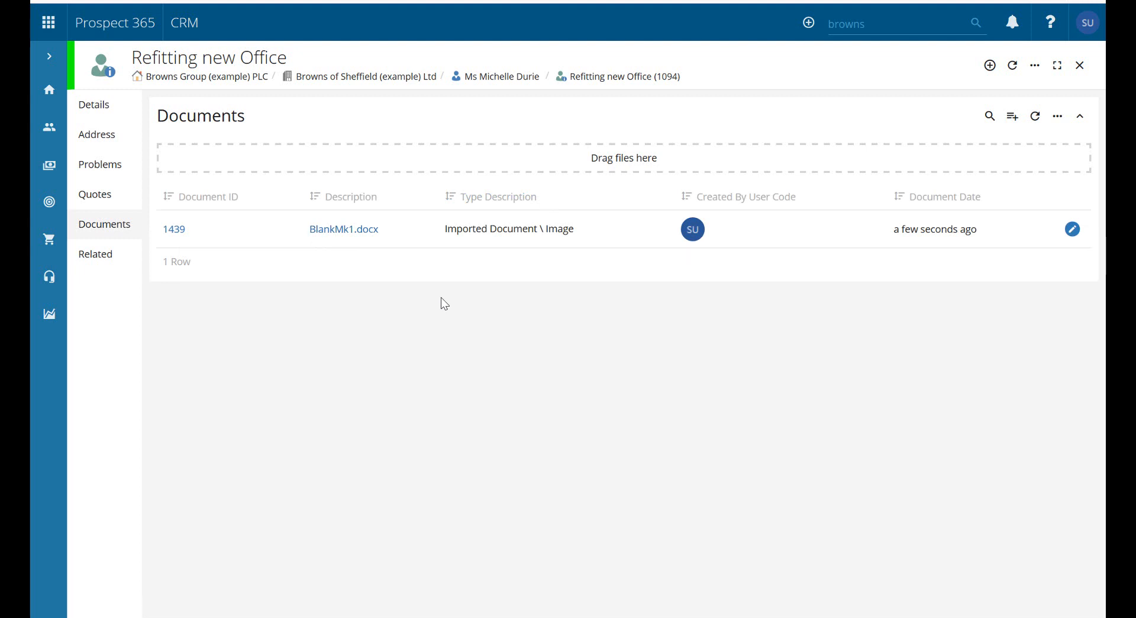
Open the BlankMk1.docx document details page from the Documents grid
{"action": "left_click", "coordinate": [343, 228]}
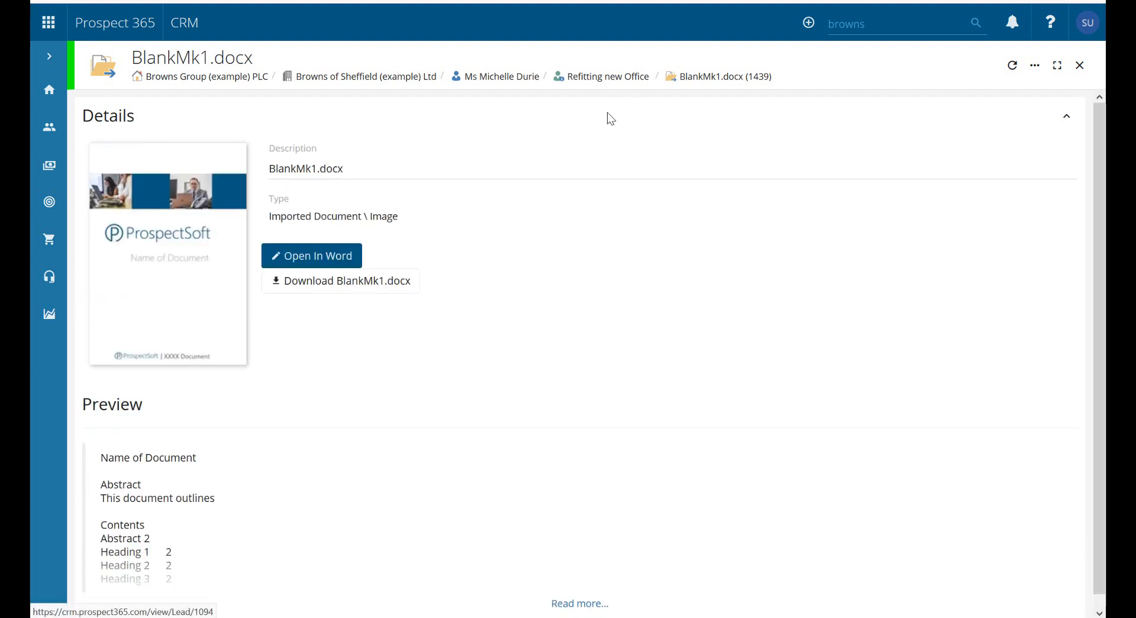
{"action": "mouse_move", "coordinate": [611, 118]}
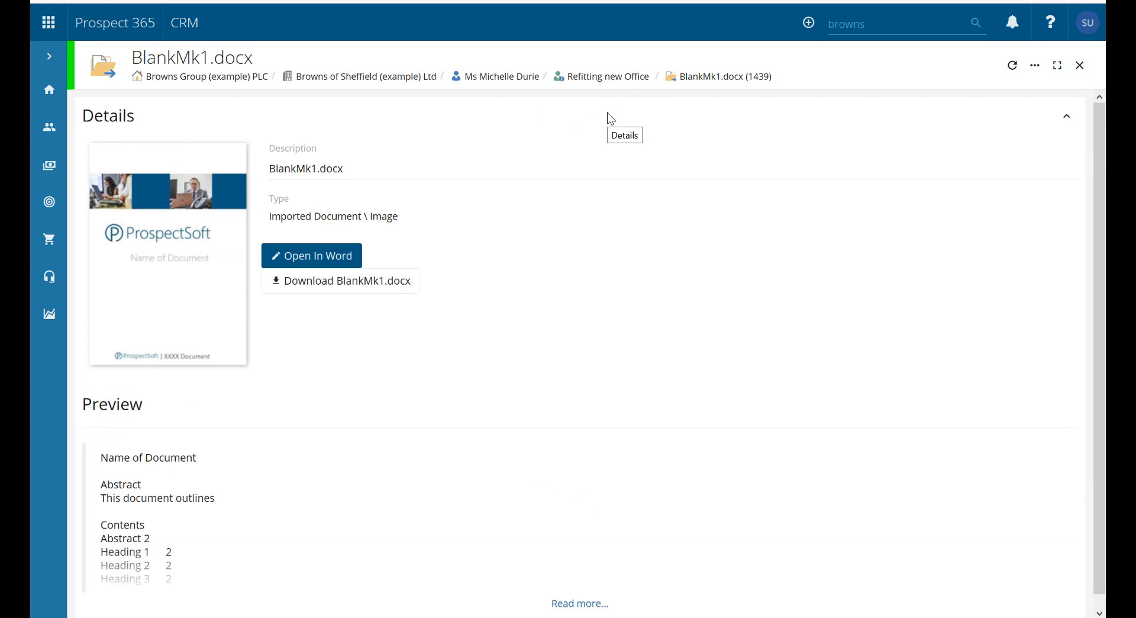
{"action": "mouse_move", "coordinate": [239, 231]}
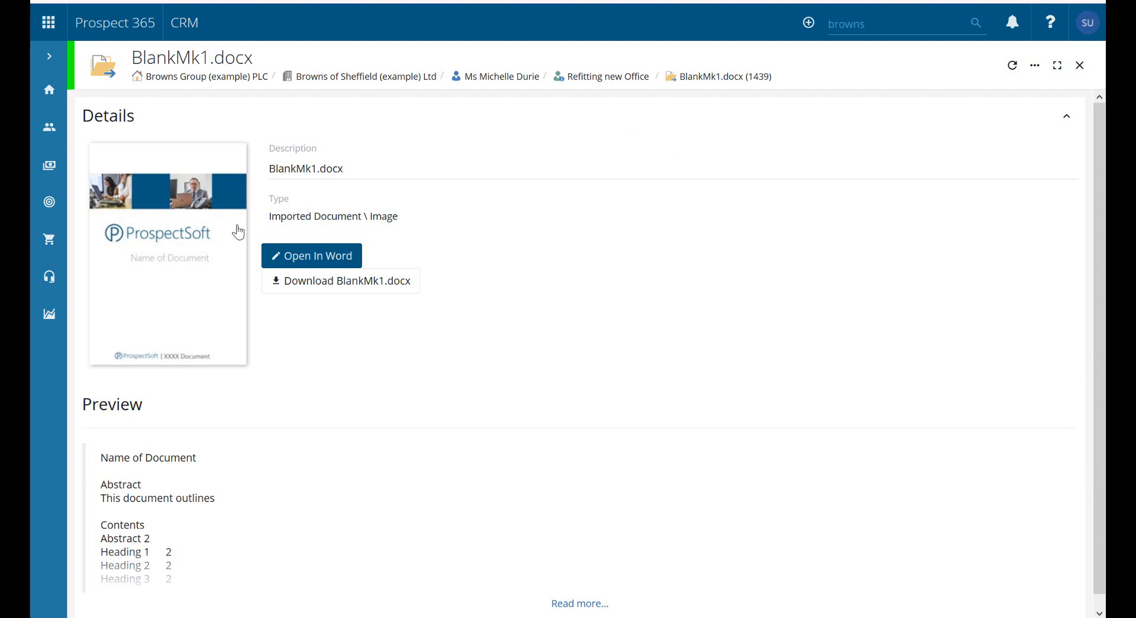
{"action": "mouse_move", "coordinate": [347, 264]}
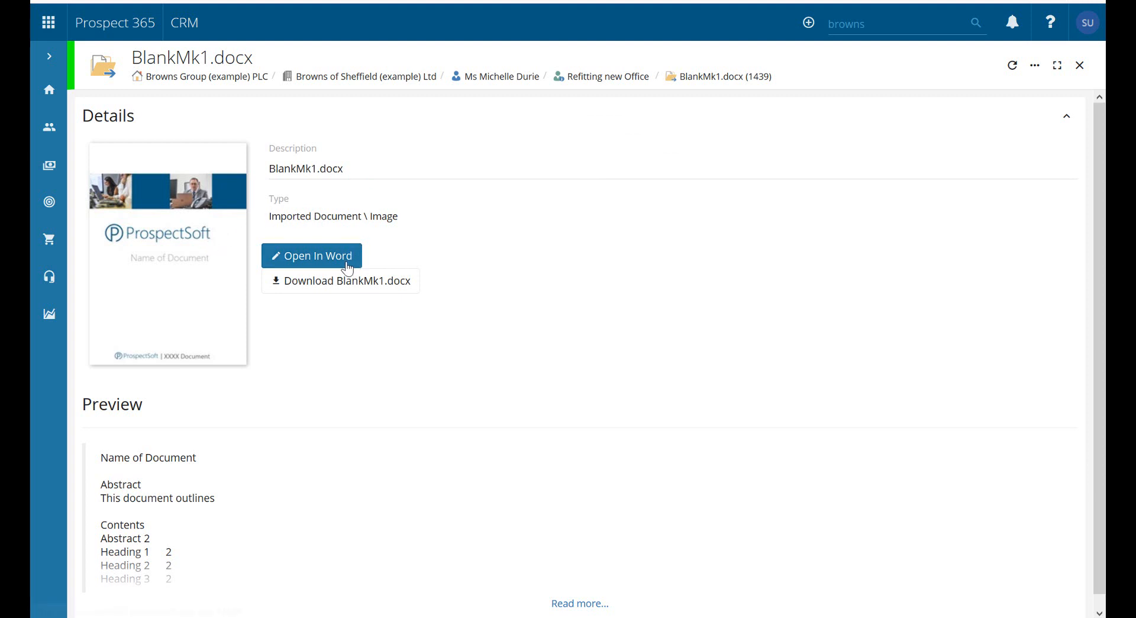